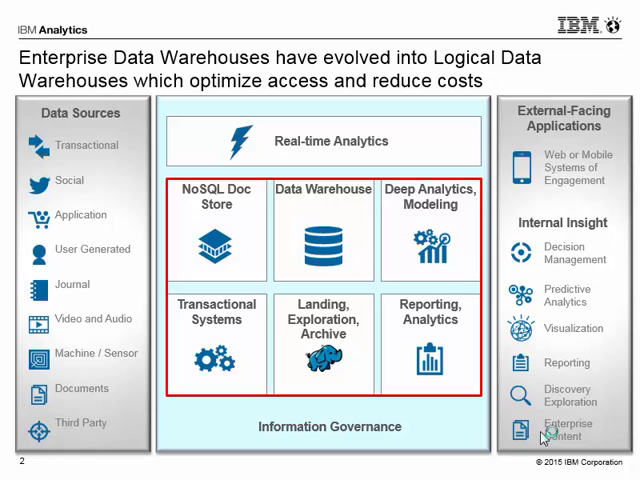
mouse_move(487, 438)
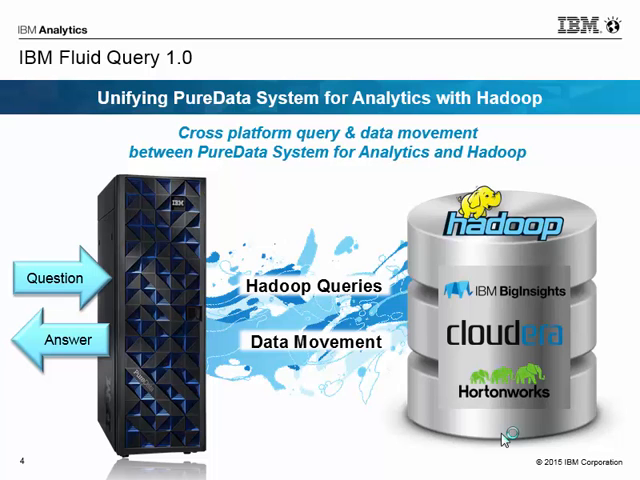
- Advance the slideshow to slide 7, the DEMO title slide
key(Right)
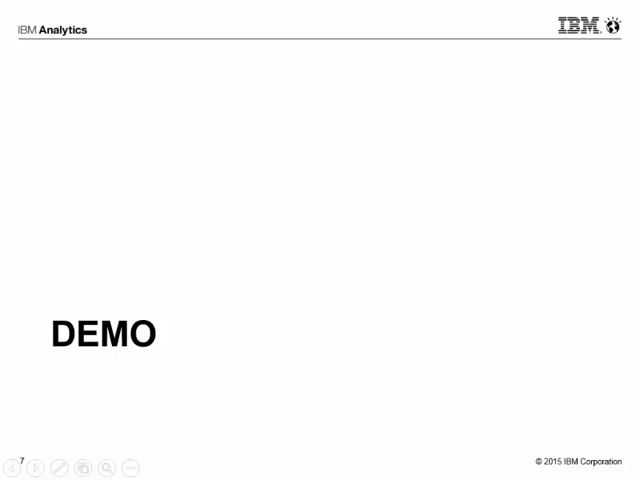
- End the slideshow to reveal Fix Central with IBM Netezza Applications FLUIDQUERY 1.0 selected
click(37, 467)
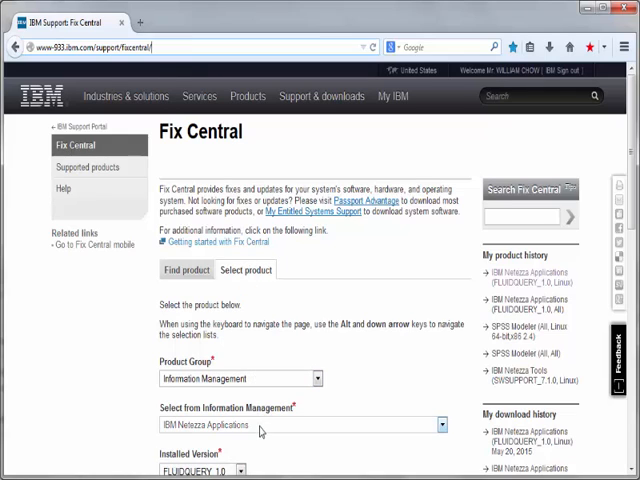
- Choose fix pack 1.0.0.1-IM-Netezza-IFQ-fp97849 and download the nz-fluidquery tar.gz archive
scroll(down, 3)
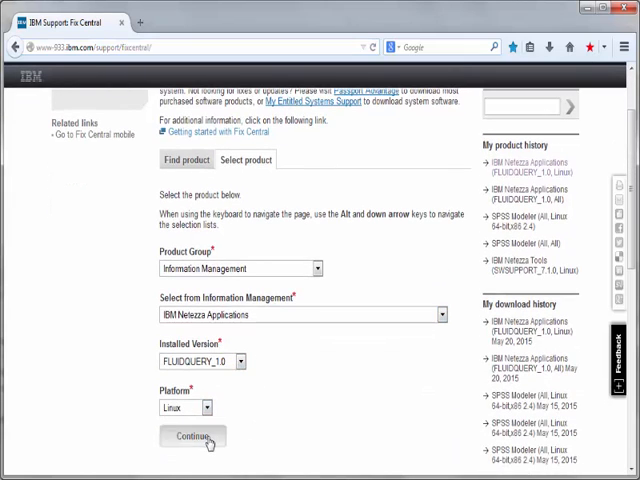
click(190, 436)
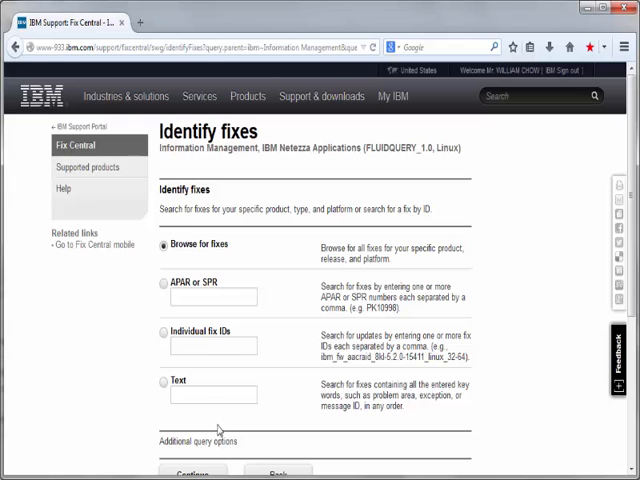
scroll(down, 3)
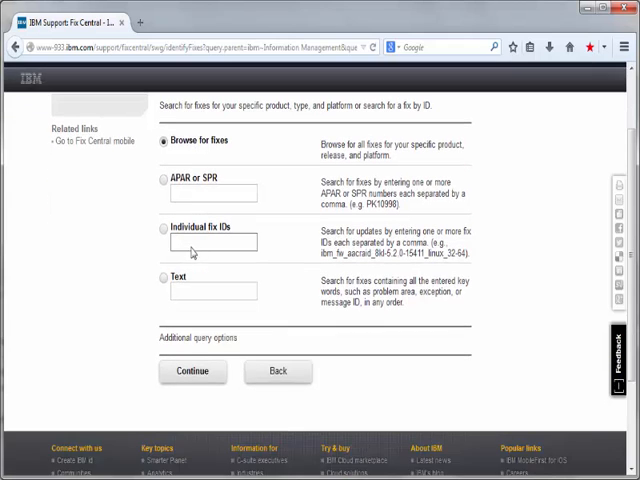
click(192, 370)
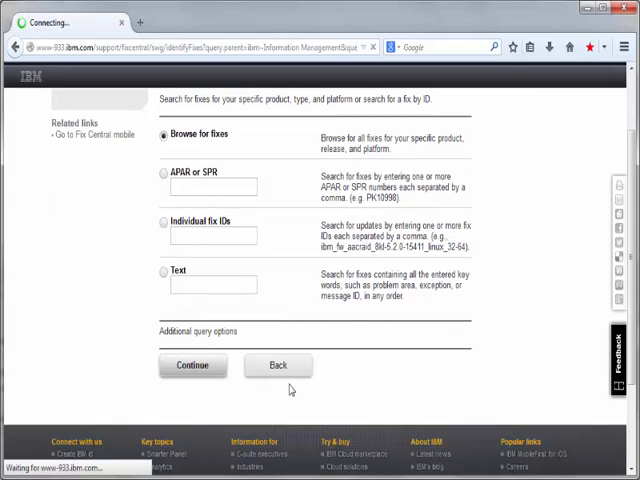
click(191, 365)
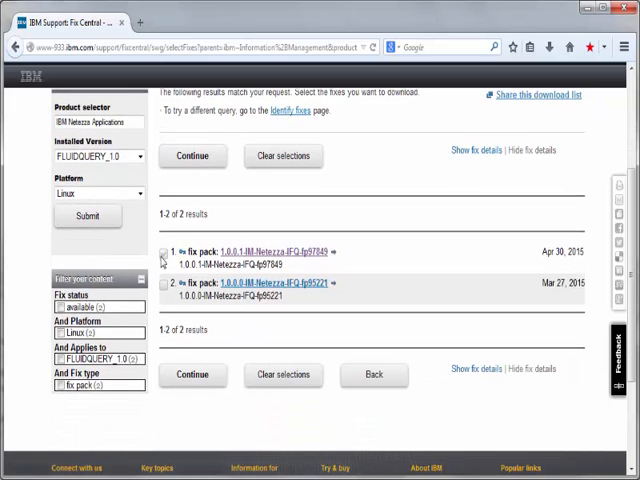
click(192, 374)
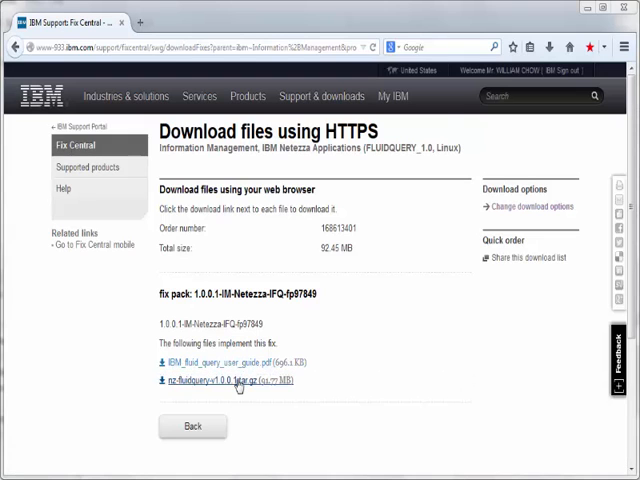
click(238, 381)
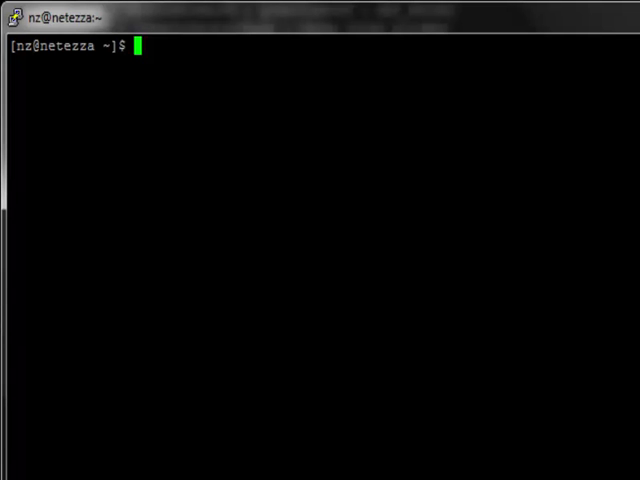
- Extract nz-fluidquery-v1.0.0.1.tar.gz using tar -xvzf
text(nzcm)
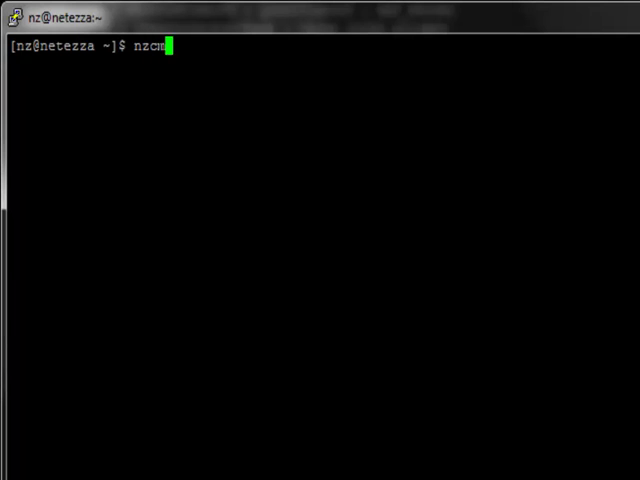
text(--in)
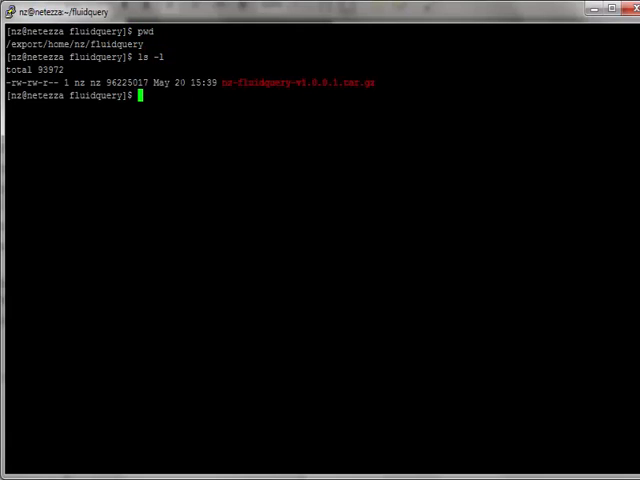
text(tar)
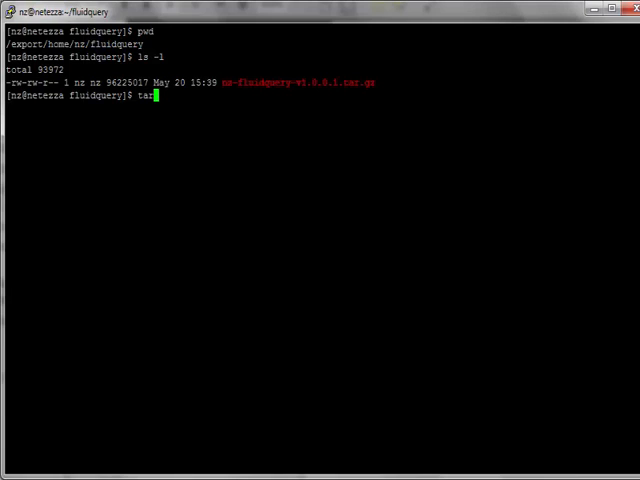
text(-xv)
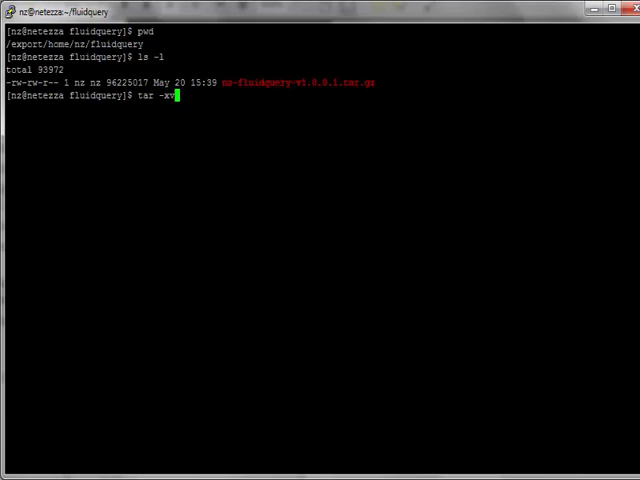
text(zf)
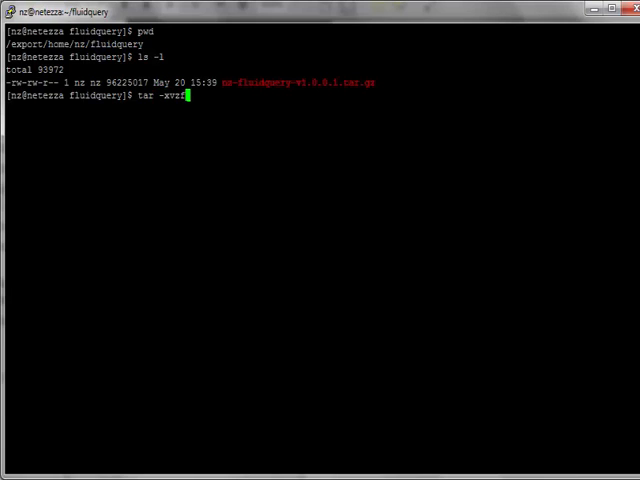
text(nz-fluidquery-v1.0.0.1.tar.gz)
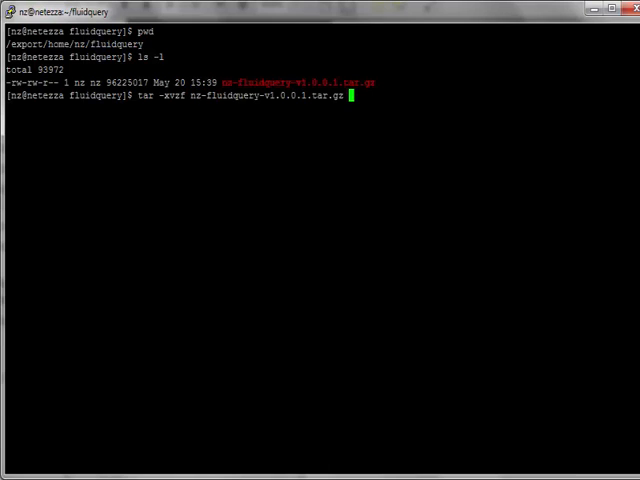
key(Return)
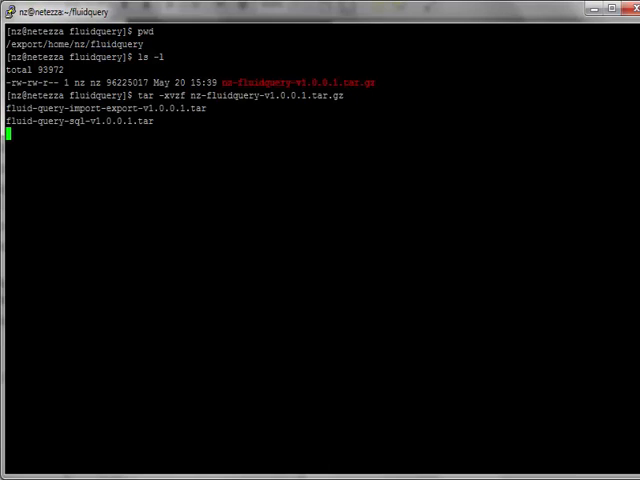
- List the extracted import-export and SQL tar files and license folder with ls -l
key(Return)
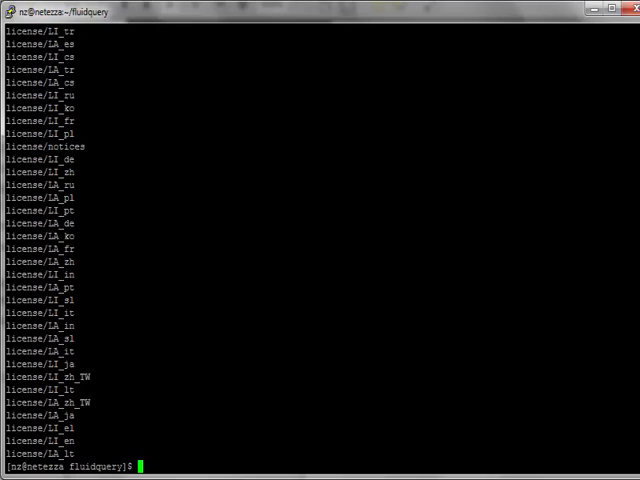
text(ls -l)
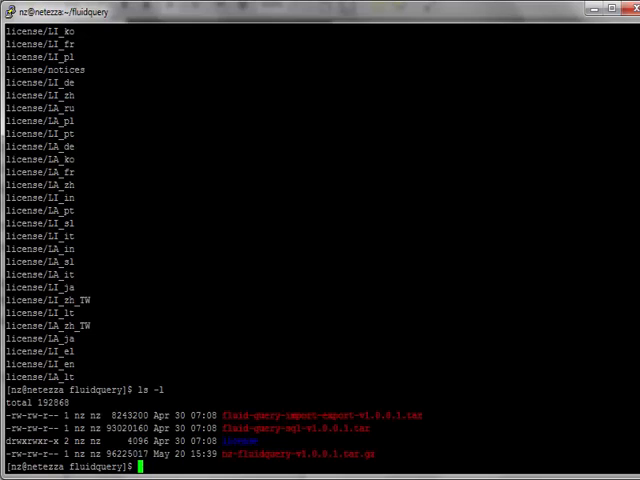
text(tar -)
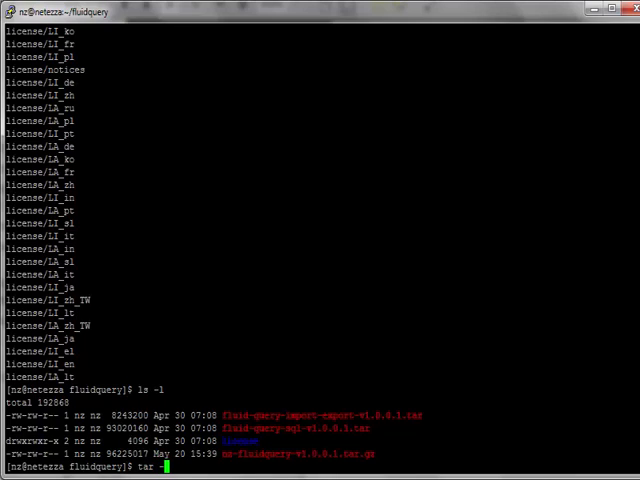
- Unpack fluid-query-sql-v1.0.0.1.tar with tar -xvf
text(xvf)
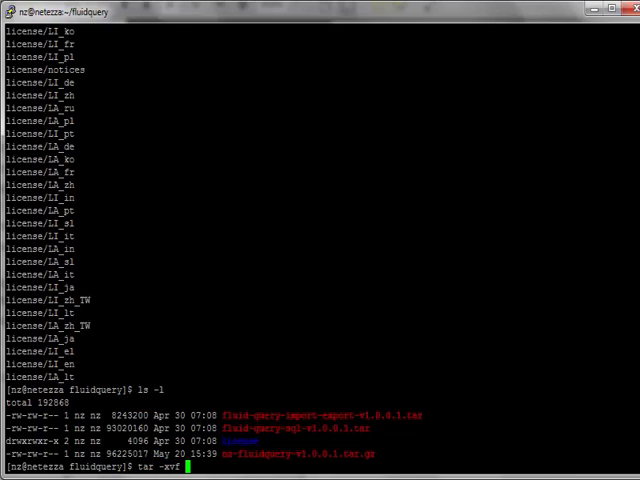
text(fluid-query-sql-v1.0.0.1.tar)
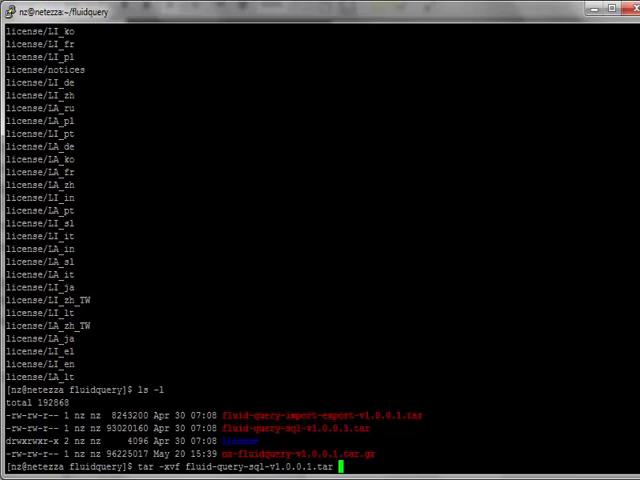
key(Return)
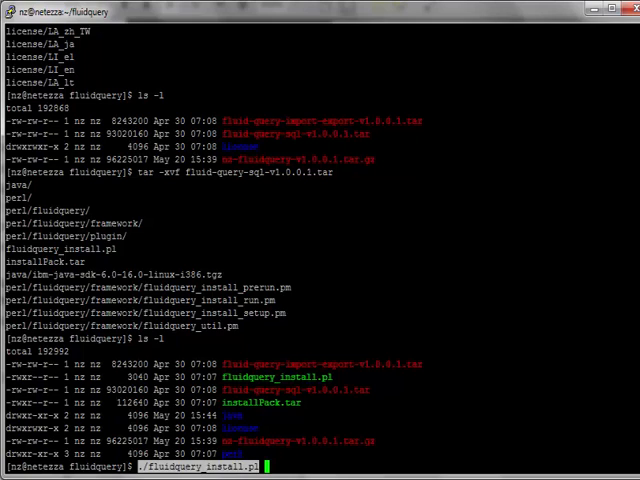
- Run ./fluidquery_install.pl to extract installPack.tar and install Java
key(Return)
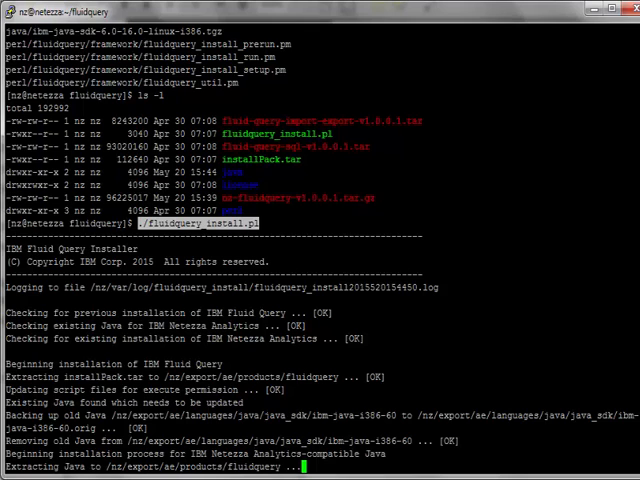
scroll(down, 3)
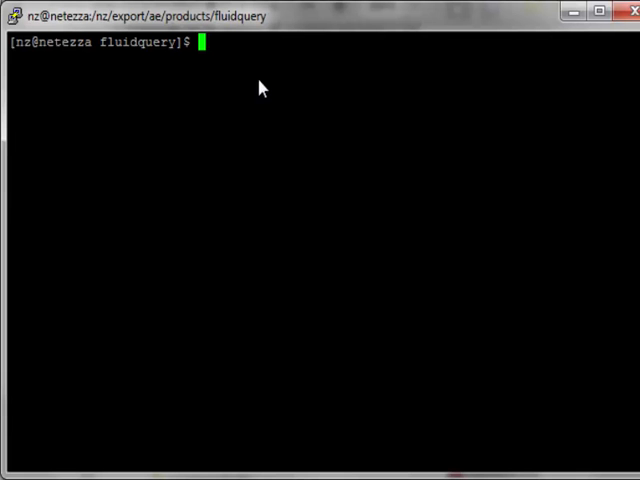
- Go to libs/ibm/bigsql and scp db2jcc.jar from bivm's /opt/ibm/biginsights/database/db2/java
text(pwd)
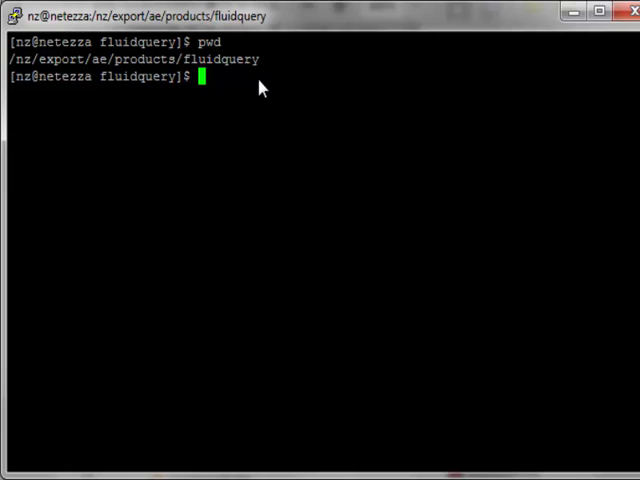
text(ls)
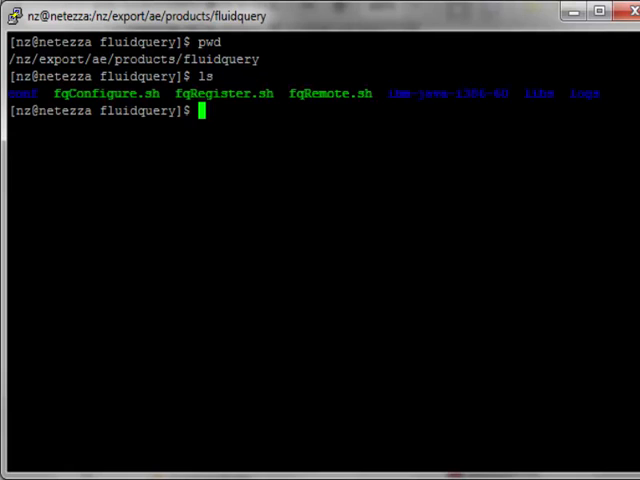
text(cd libs)
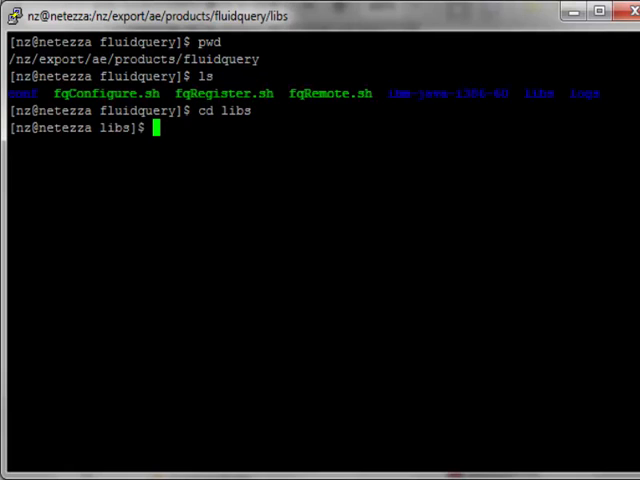
text(ls)
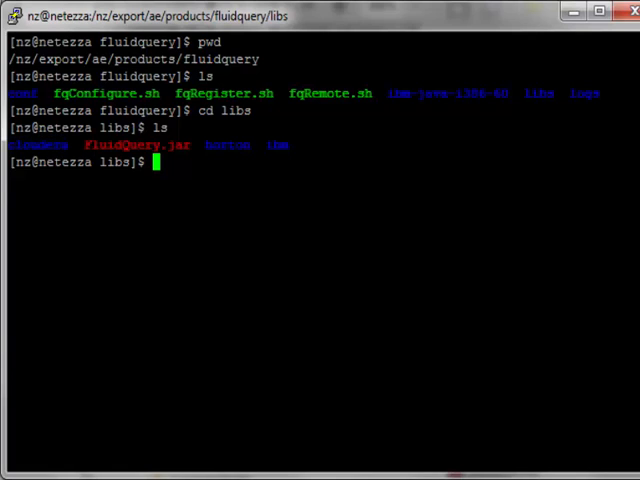
text(c)
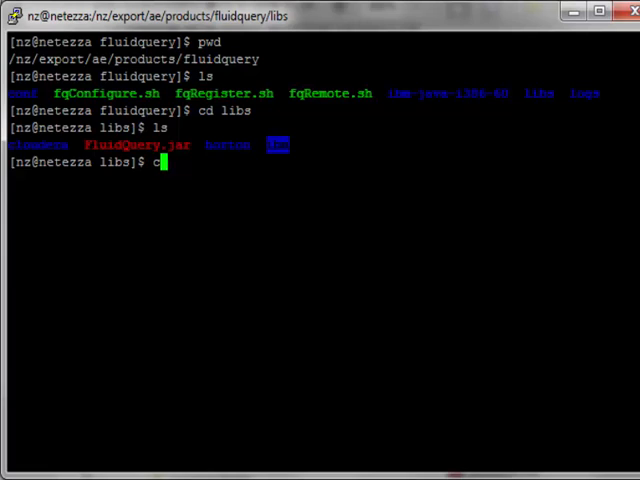
text(d ibm)
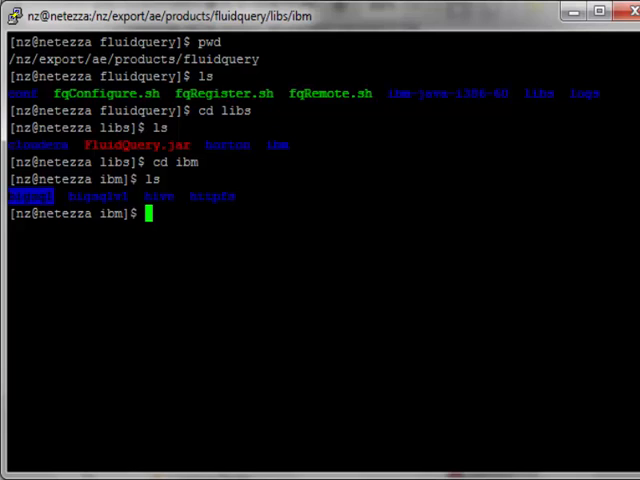
text(cd bigsql)
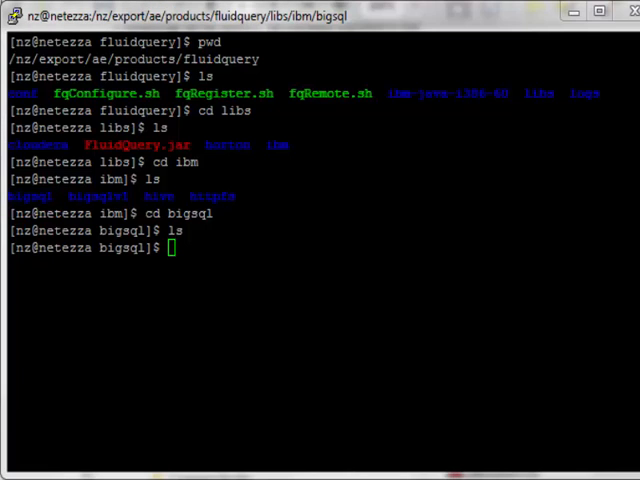
text(scp biadmin@bivm:/opt/ibm/biginsights/database/db2/java/db2jcc.jar .)
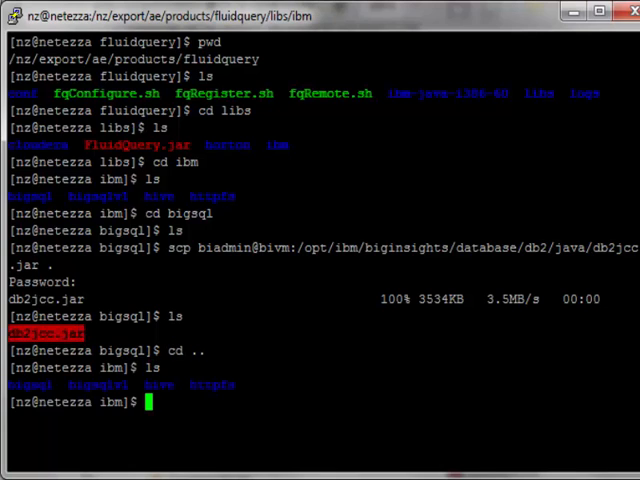
- List the Hive jars in libs/ibm/hive with ls -l, then cd ../.. back up
text(cd hive)
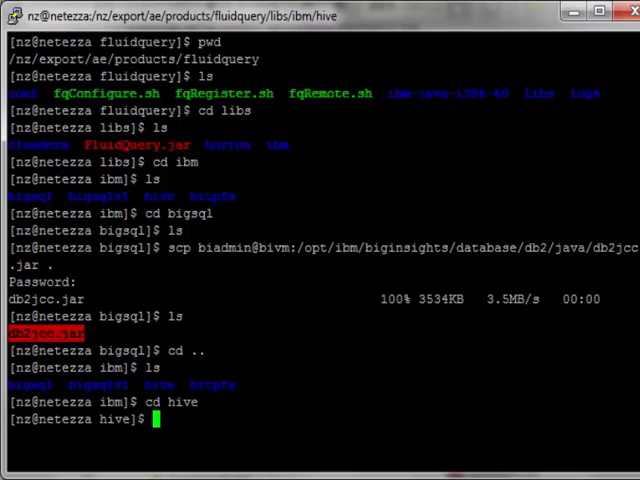
text(ls -l)
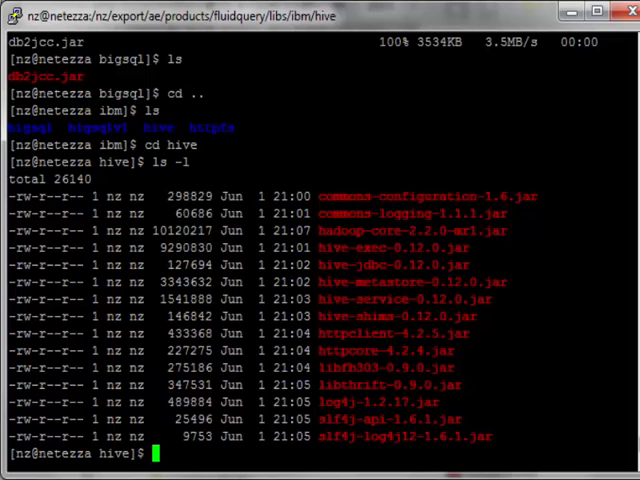
text(cd ../..)
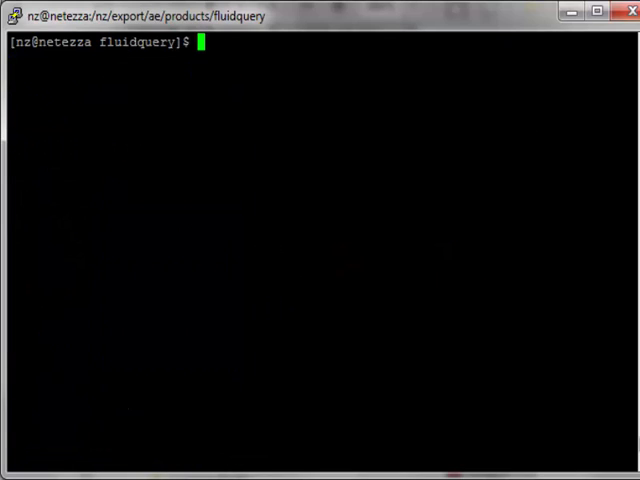
- Run fqConfigure.sh for service BIGSQL on bivm, provider IBM, and confirm bigsql.properties exists
text(ls)
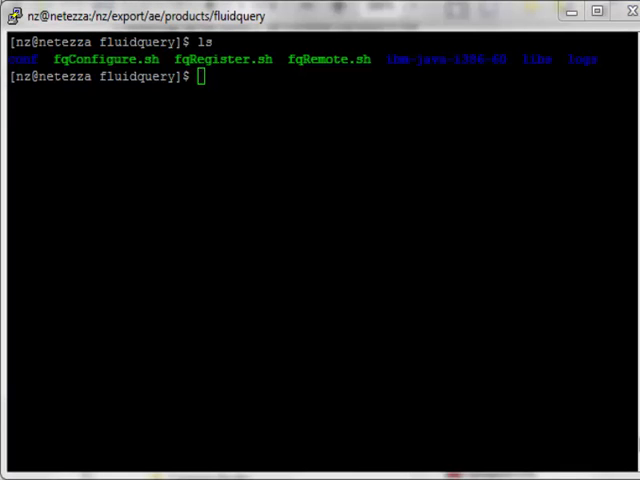
text(./fqConfigure.sh --host bivm --username bigsql --service BIGSQL --config bigsql --provider IBM)
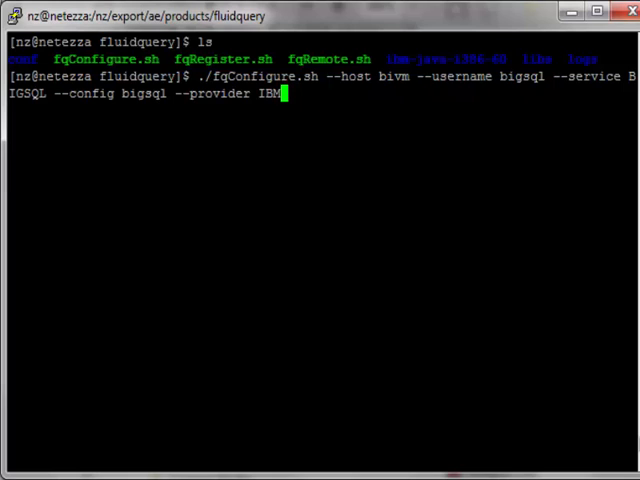
double_click(398, 73)
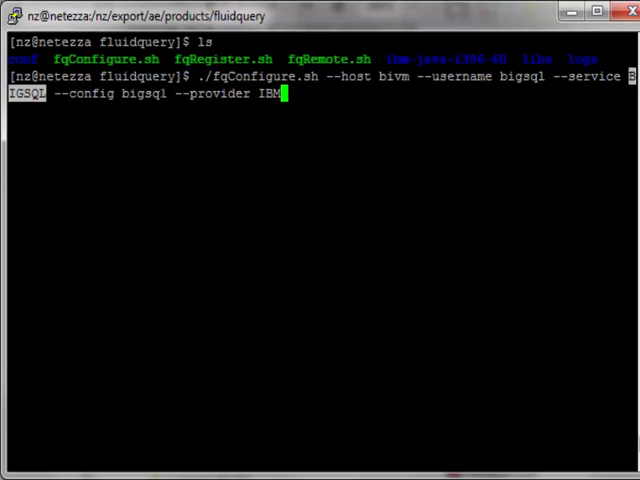
double_click(142, 95)
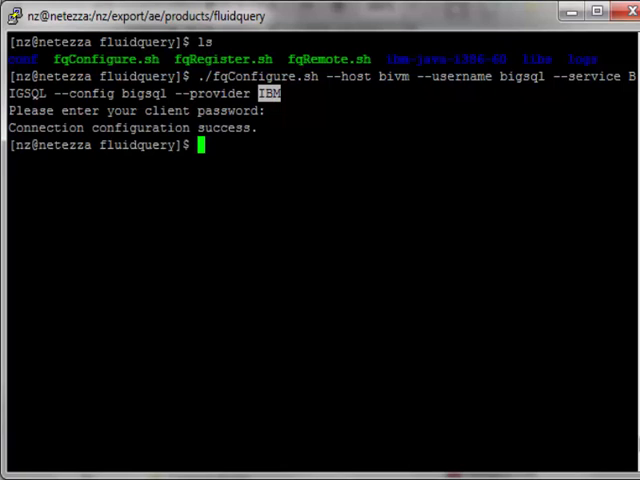
text(ls)
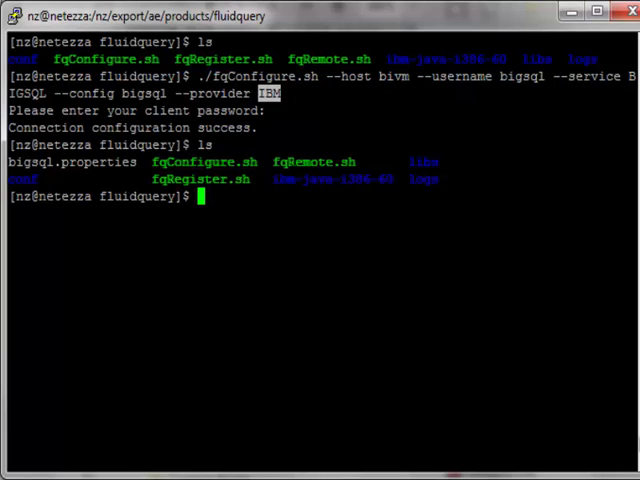
- View bigsql.properties, configure Hive on bivm, then list files and view hive.properties
text(ca)
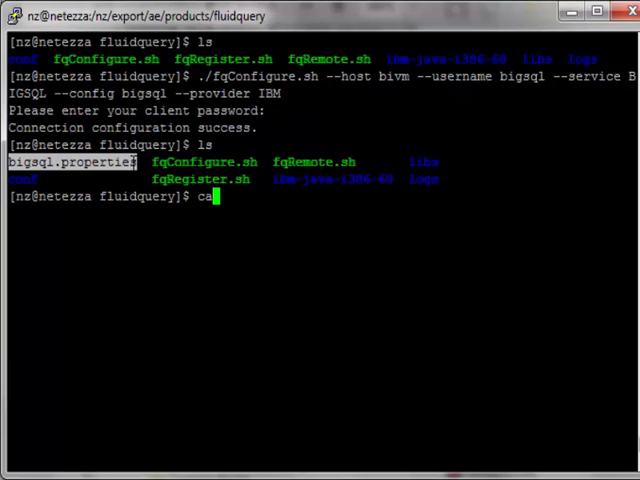
key(Return)
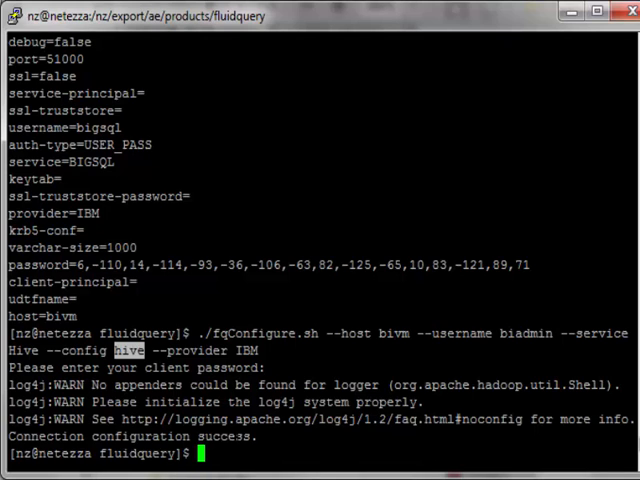
text(ls)
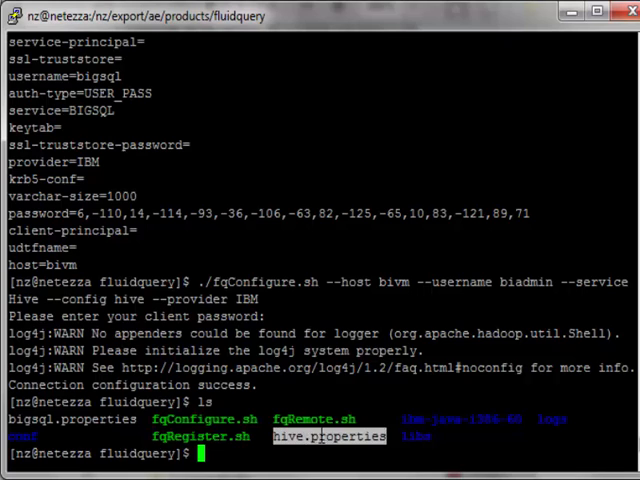
text(cat hive.properties)
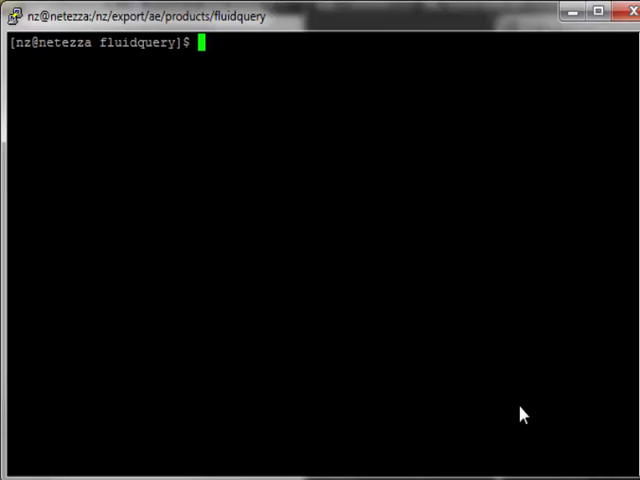
- Log into demodb as demouser with nzsql, list its eight tables, exit, and list the fluidquery files
text(nzsql)
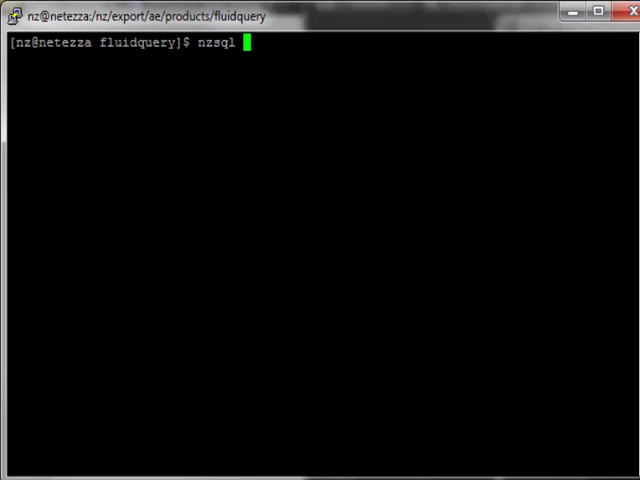
text(-)
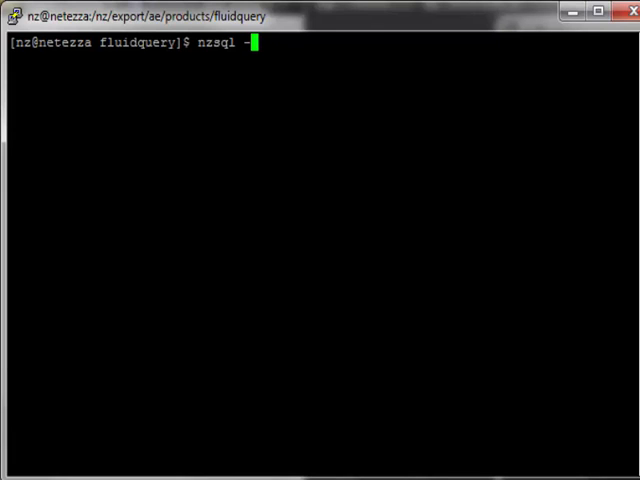
text(u demo)
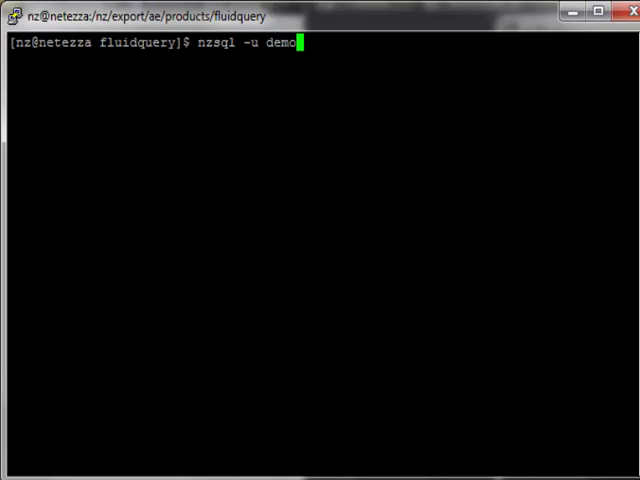
text(user -db)
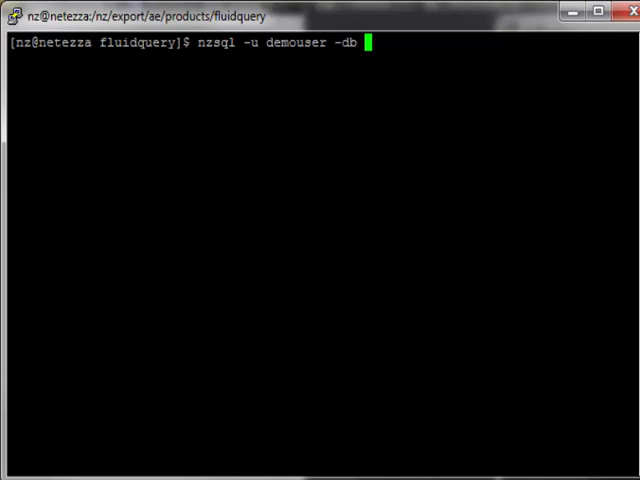
text(demodb)
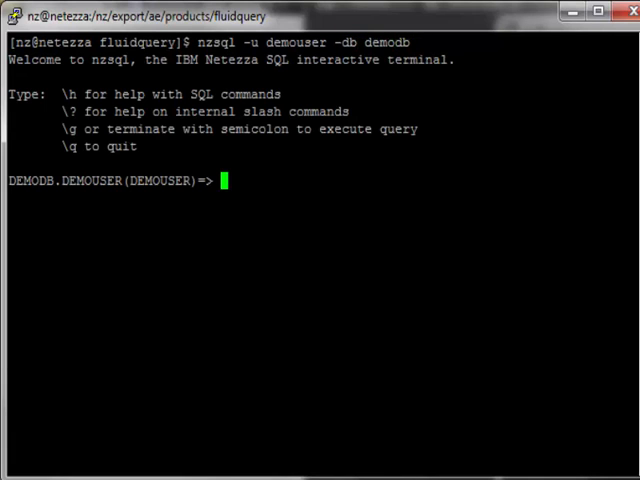
text(\d)
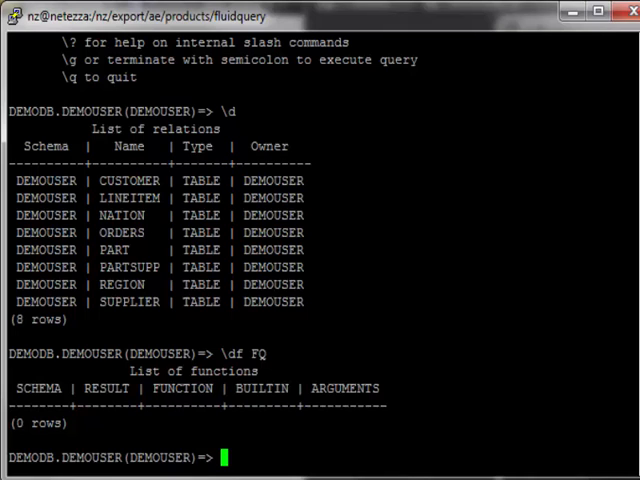
text(\q)
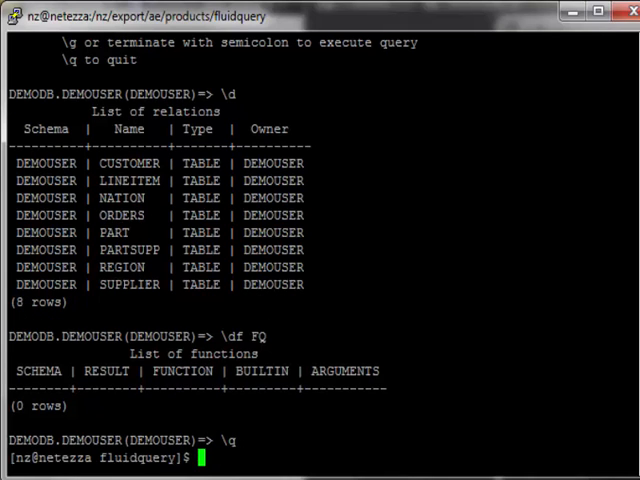
text(ls)
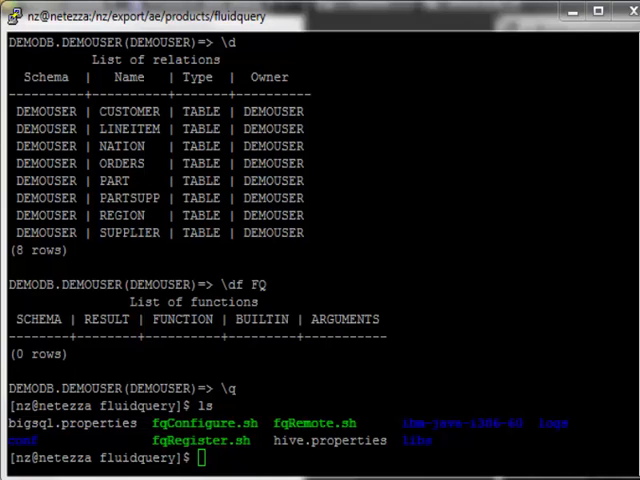
- Register FQBIGSQL via fqRegister.sh --config bigsql and confirm four FQBIGSQL functions in nzsql
text(./fqRegister.sh --db DEMODB --config bigsql --udtf FQBIGSQL)
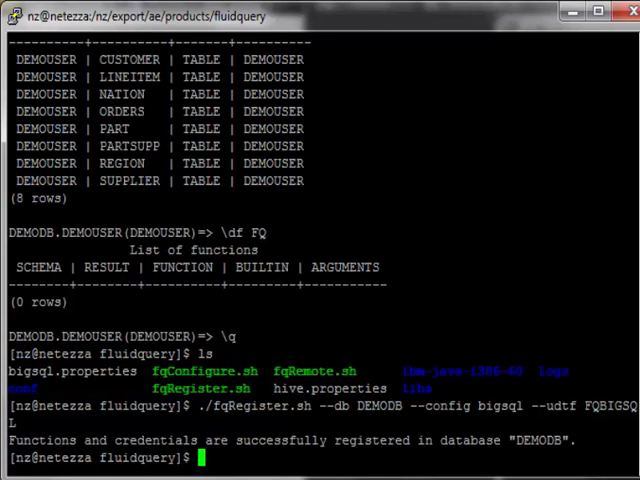
text(nzsql -u demouser -db demodb)
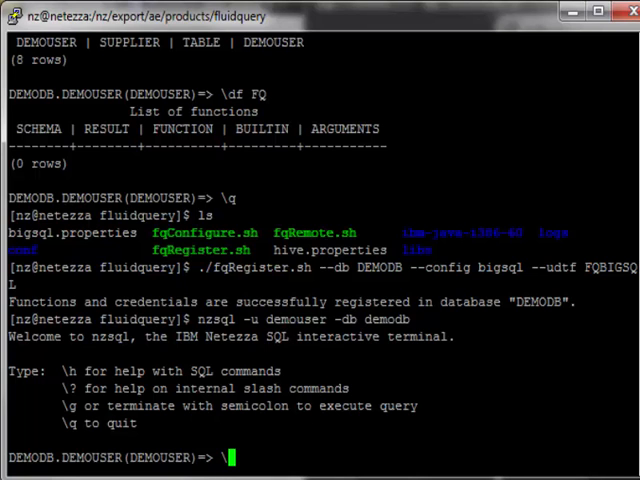
text(\df FQ)
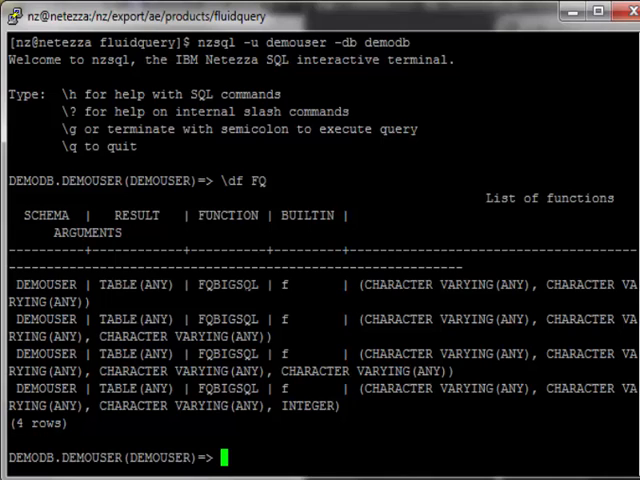
double_click(228, 319)
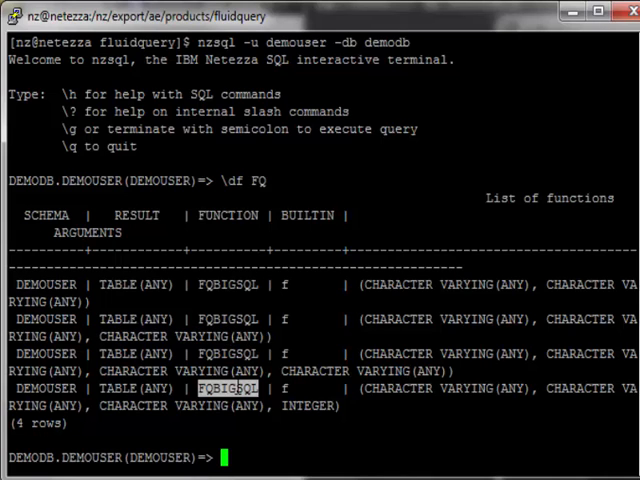
text(\q)
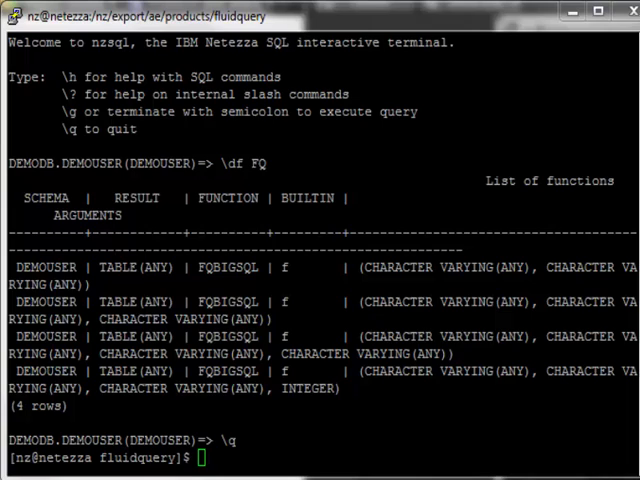
- Register FQHIVE via fqRegister.sh --config hive and confirm eight FQ functions with \df FQ
text(./fqRegister.sh --db DEMODB --config hive  --udtf FQHIVE)
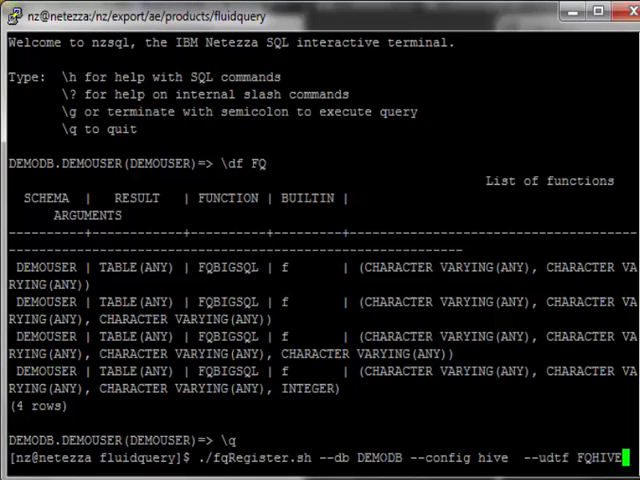
double_click(485, 458)
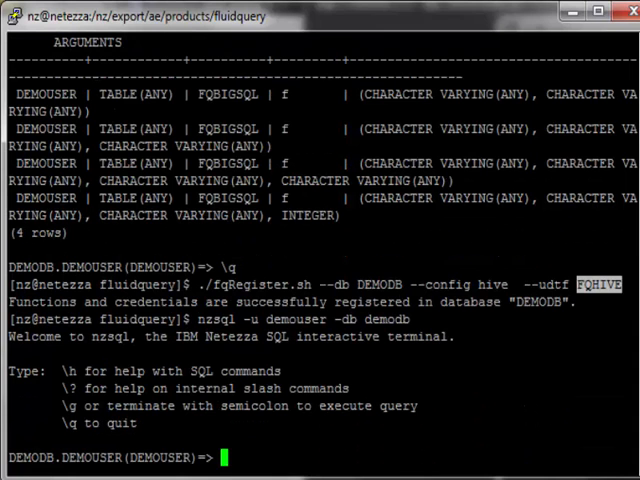
text(\df FQ)
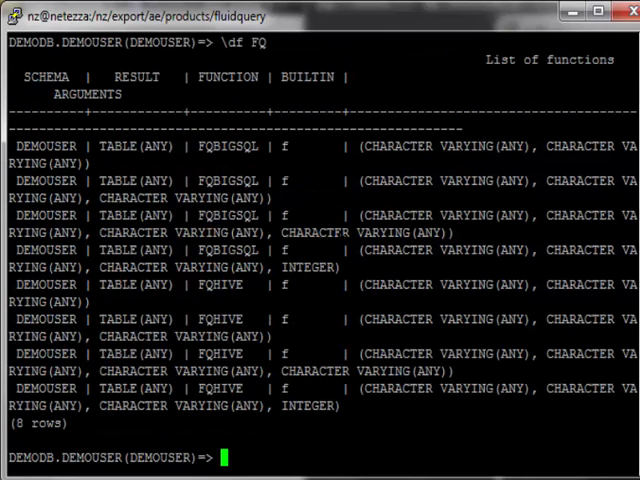
double_click(220, 318)
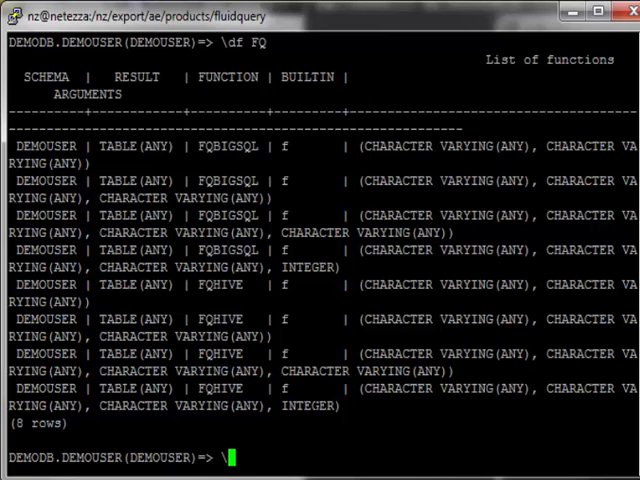
text(\q)
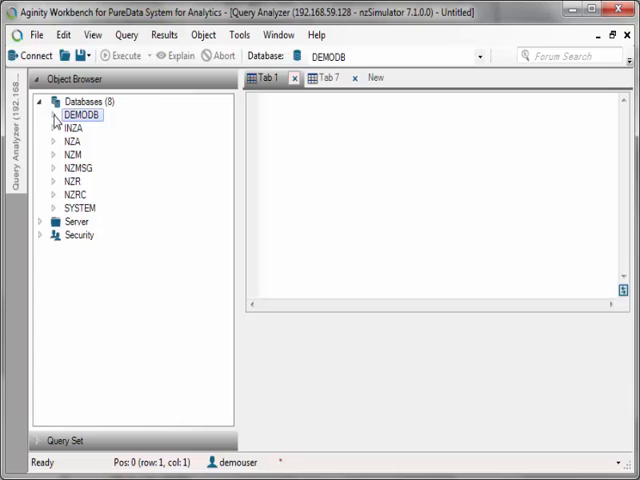
- Browse FQHIVE's gosalesdw tables and query dist_inventory_fact, returning 100 rows
click(54, 114)
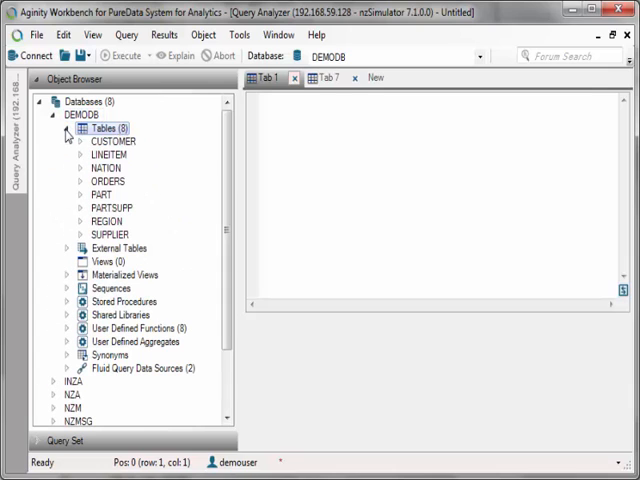
mouse_move(105, 249)
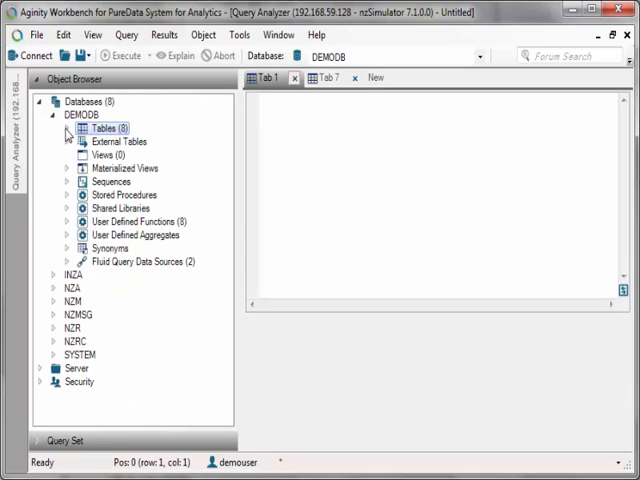
click(139, 261)
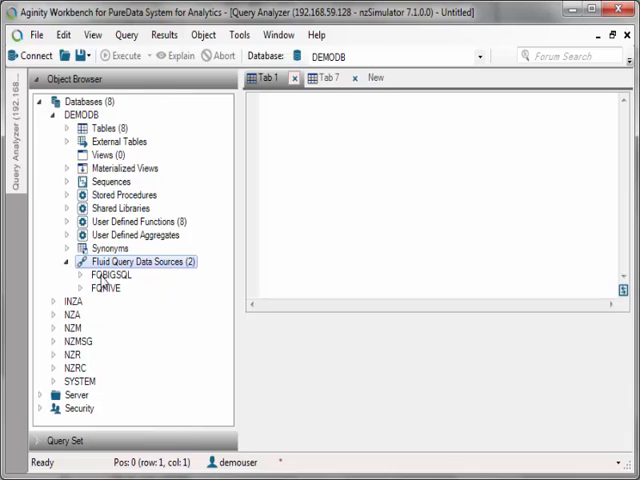
click(106, 288)
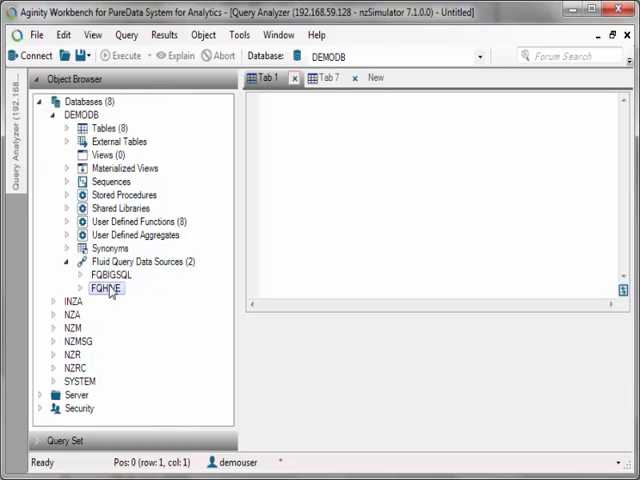
click(105, 288)
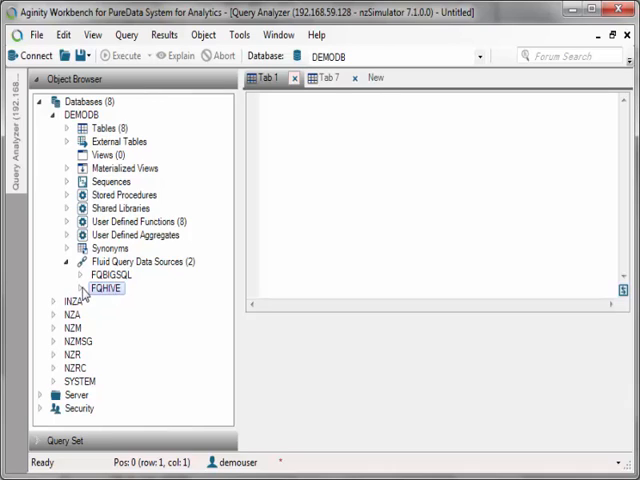
click(80, 288)
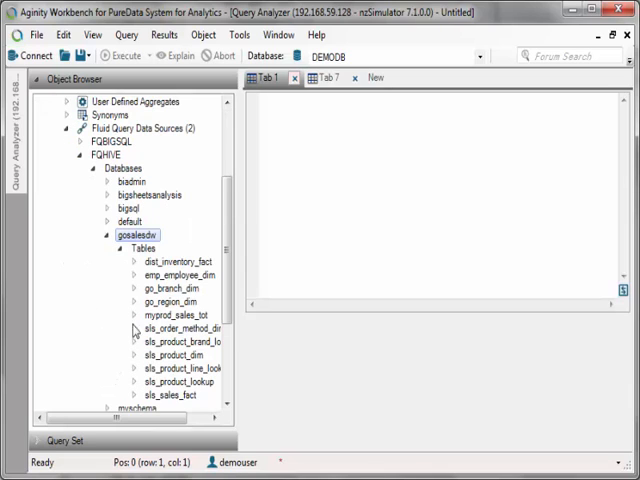
click(172, 261)
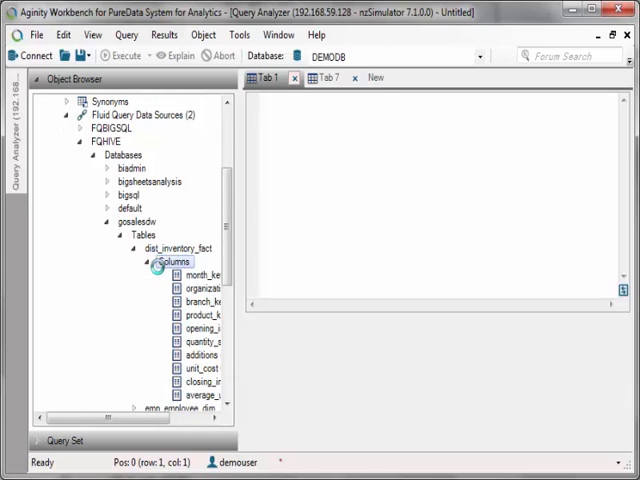
click(175, 261)
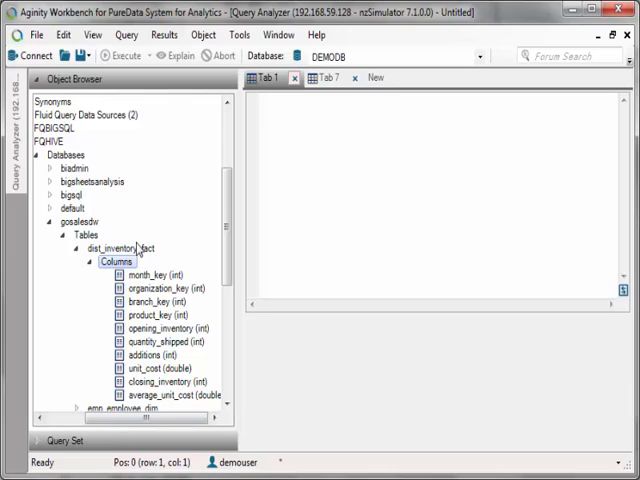
click(123, 247)
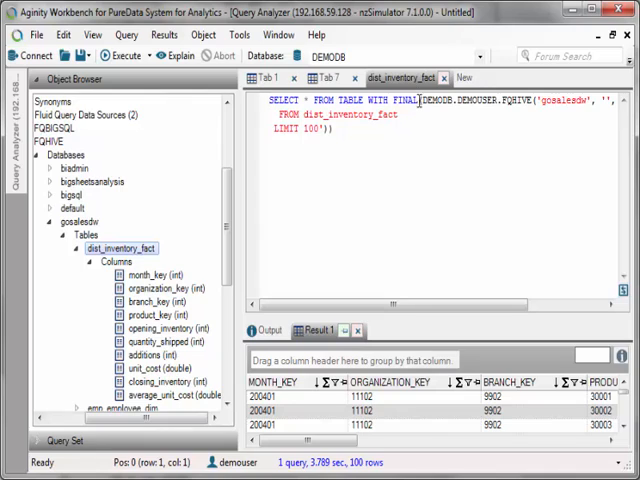
mouse_move(419, 101)
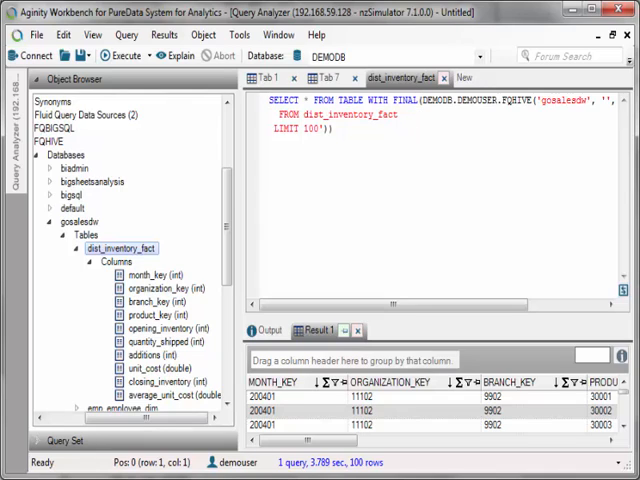
mouse_move(536, 318)
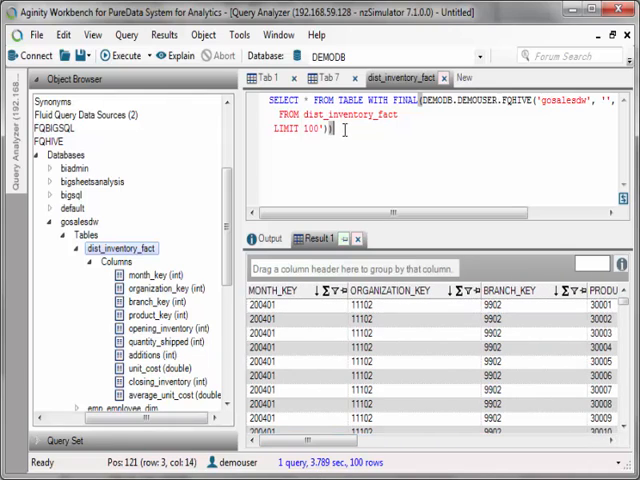
- Wrap the FQHIVE select in CREATE OR REPLACE VIEW VW_HADOOP_DIST_INVENTORY_FACT
click(320, 131)
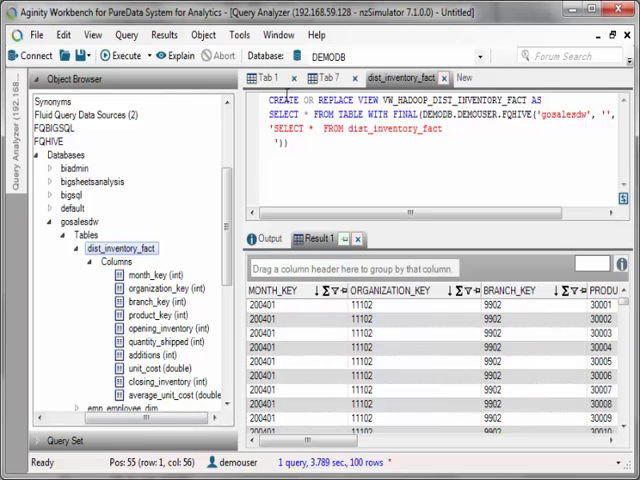
- Execute the view statement and check VW_HADOOP_DIST_INVENTORY_FACT under DEMODB Views
click(300, 114)
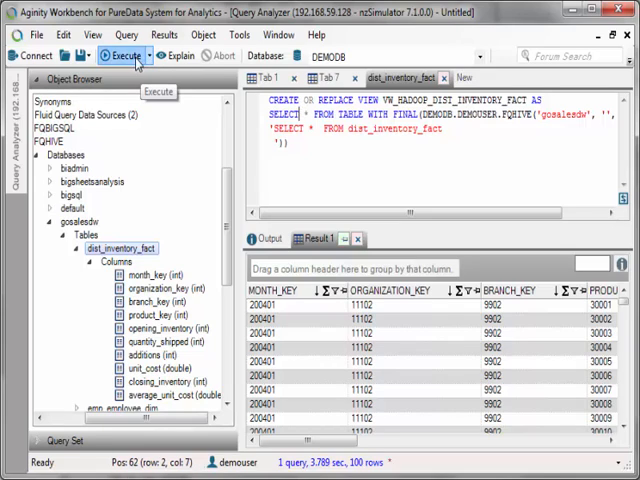
click(111, 56)
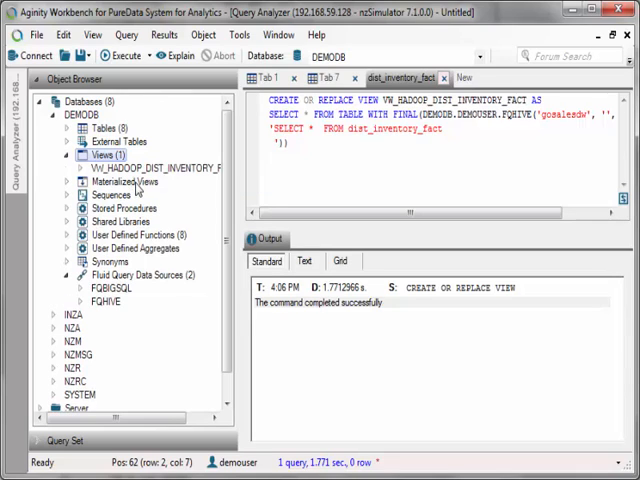
click(122, 169)
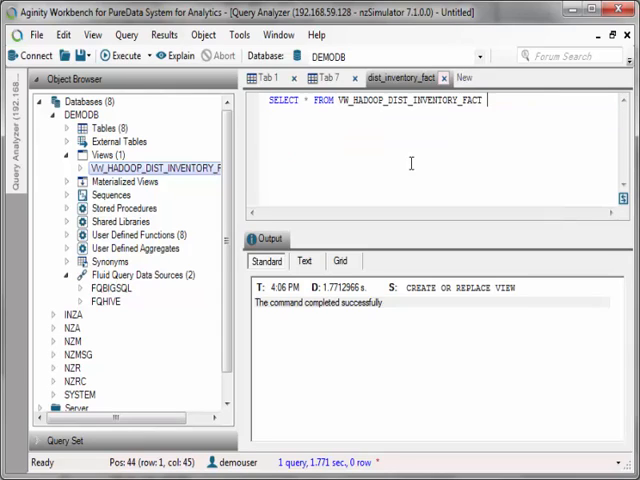
- Run SELECT * FROM VW_HADOOP_DIST_INVENTORY_FACT, accept the 1000-row limit, and scroll the results
text(;)
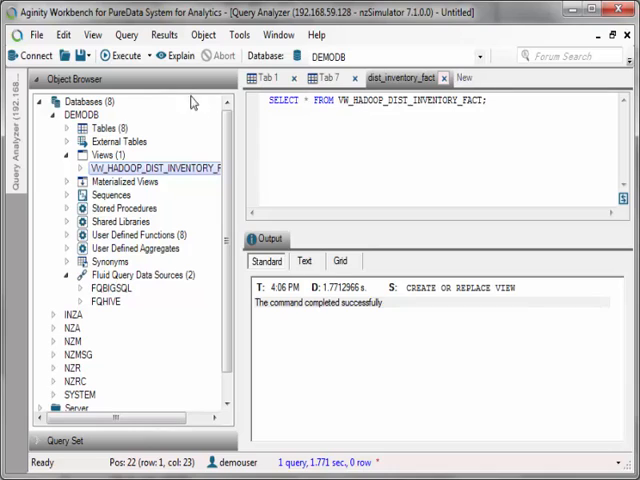
click(105, 55)
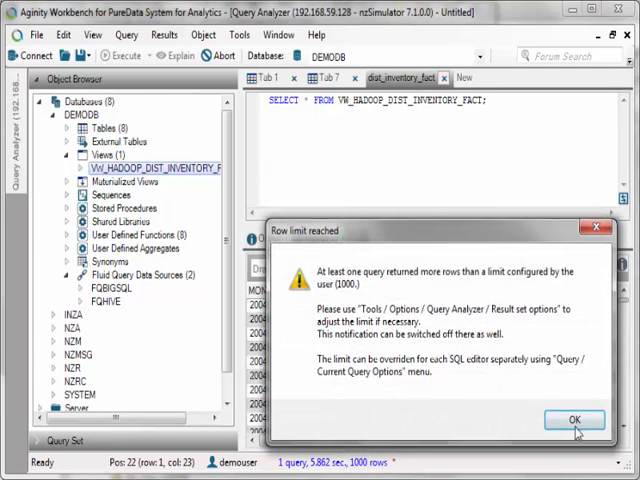
click(574, 419)
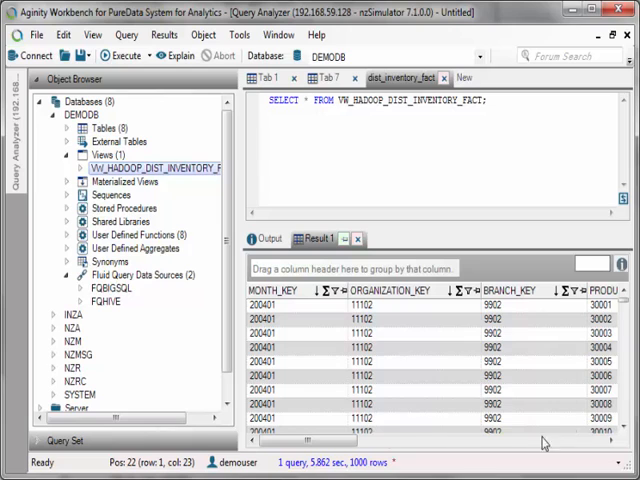
scroll(right, 3)
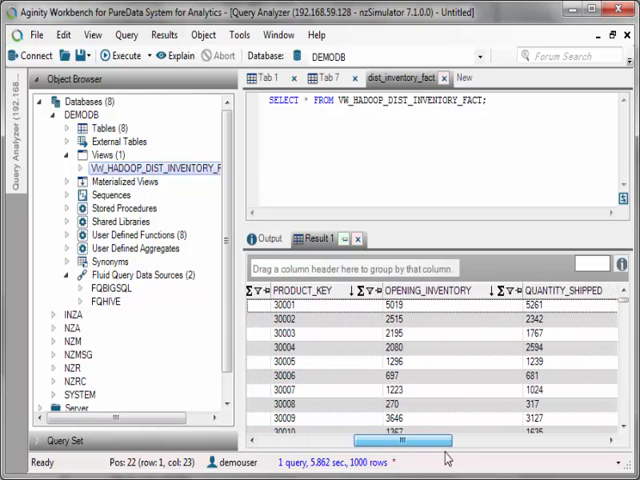
scroll(right, 3)
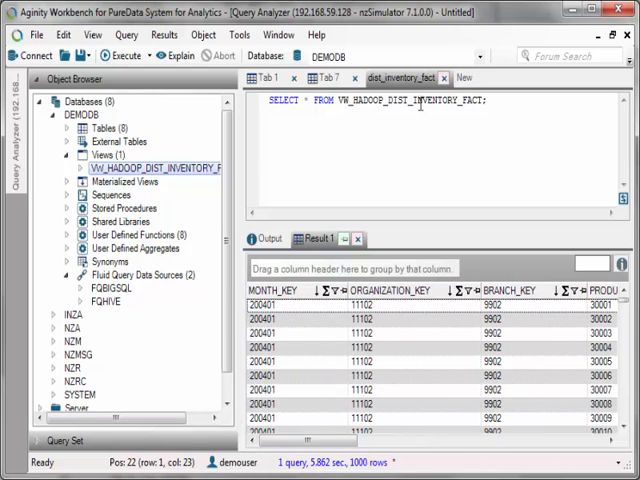
double_click(410, 100)
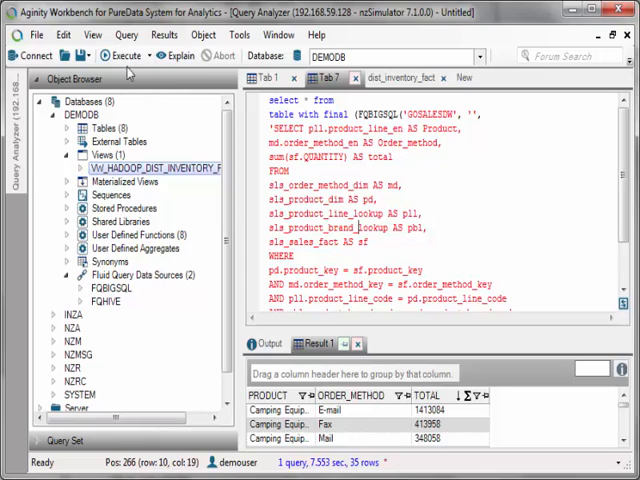
- Execute the FQBIGSQL totals by product line and order method and scroll the 35 rows
click(120, 56)
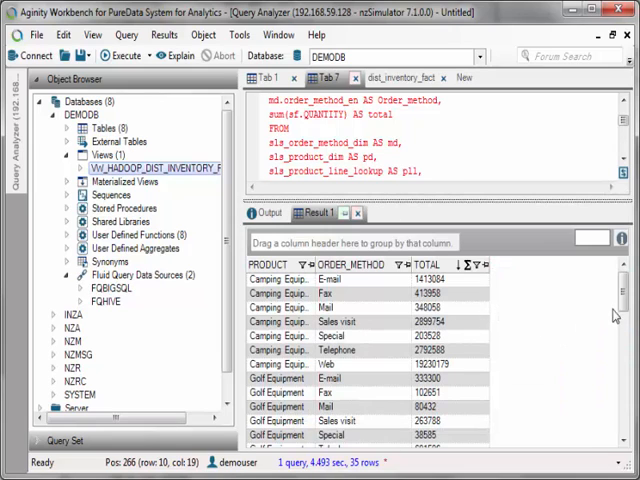
scroll(down, 3)
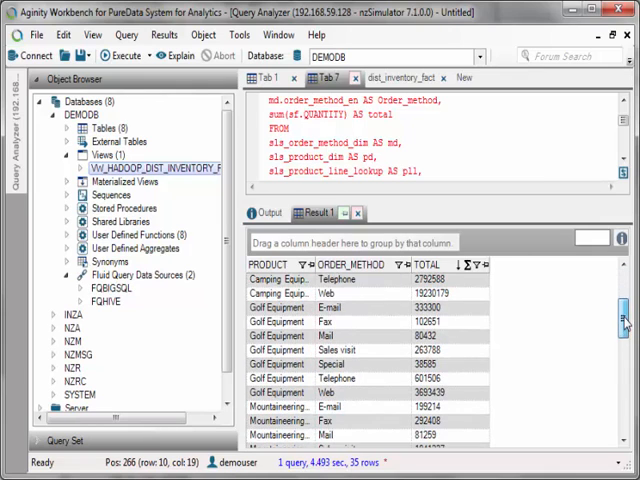
scroll(down, 3)
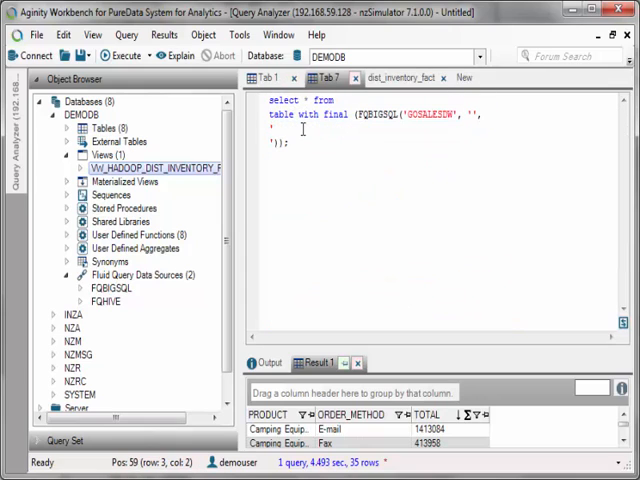
- Run the WITH SALES RANK() query inside FQBIGSQL('GOSALESDW'), returning four ranked years
click(420, 114)
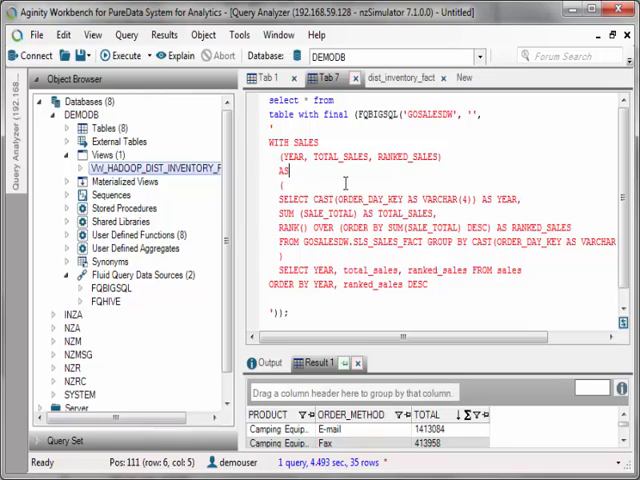
click(123, 56)
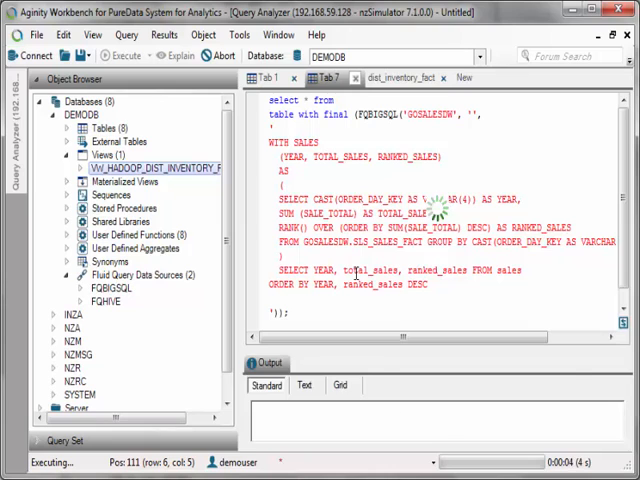
click(50, 55)
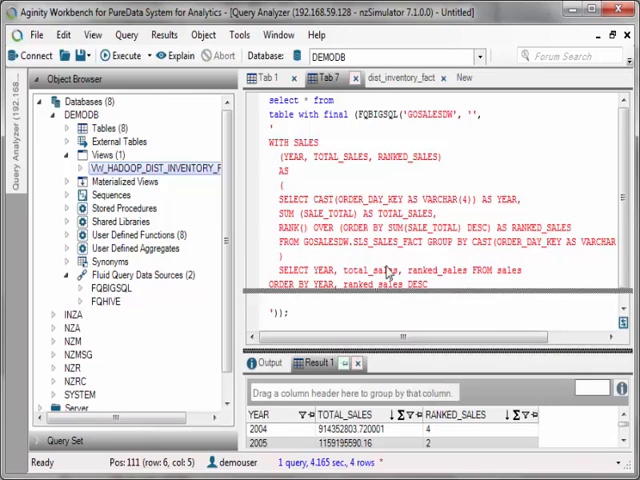